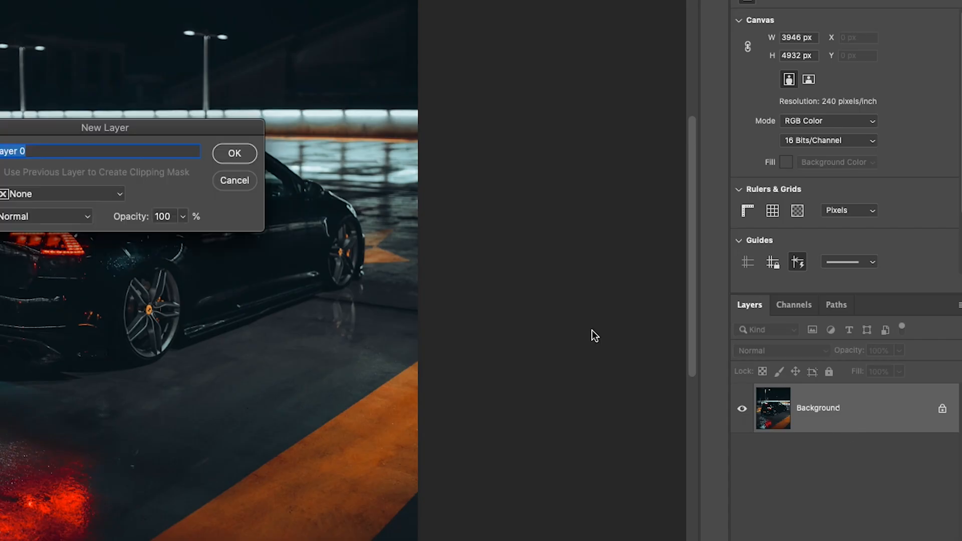
Convert the locked Background into an editable layer named Layer 0
click(235, 153)
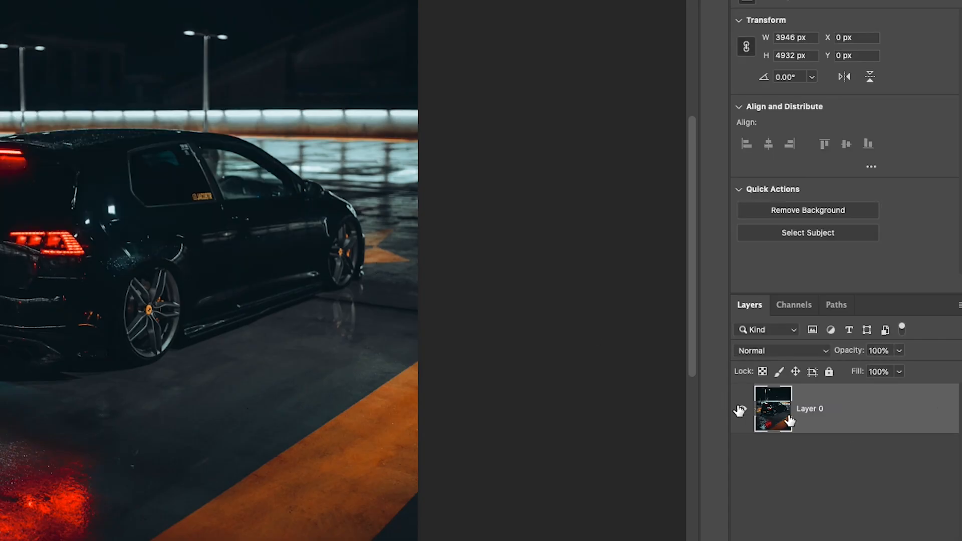